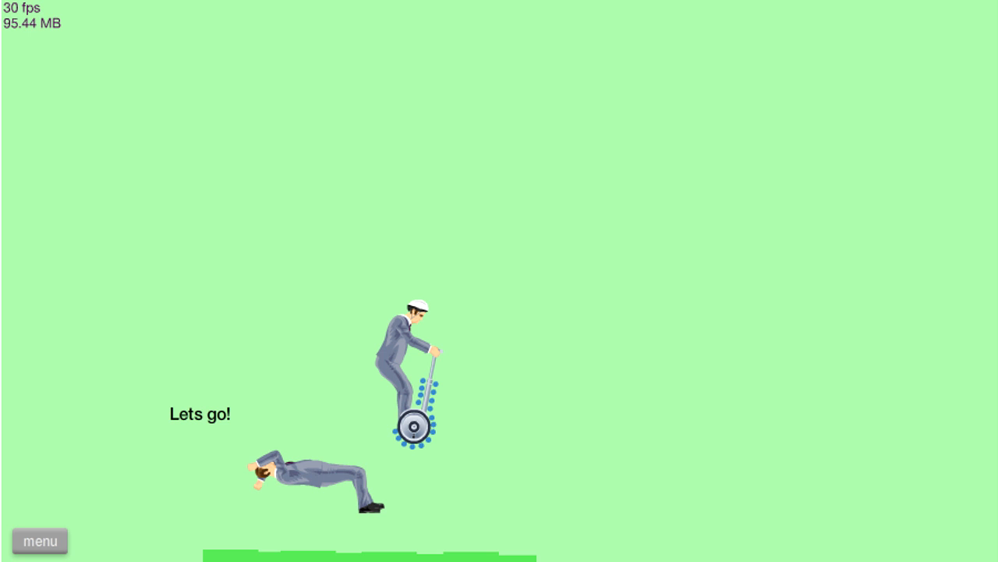
mouse_move(505, 393)
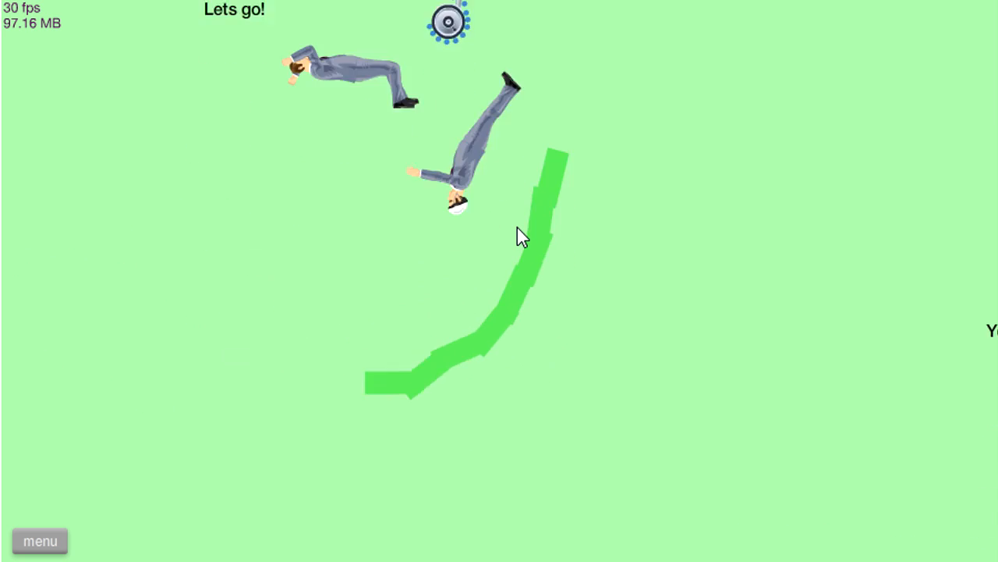
Pause the Rope Swing (Green) run, resume playing, then pause it again
left_click(39, 540)
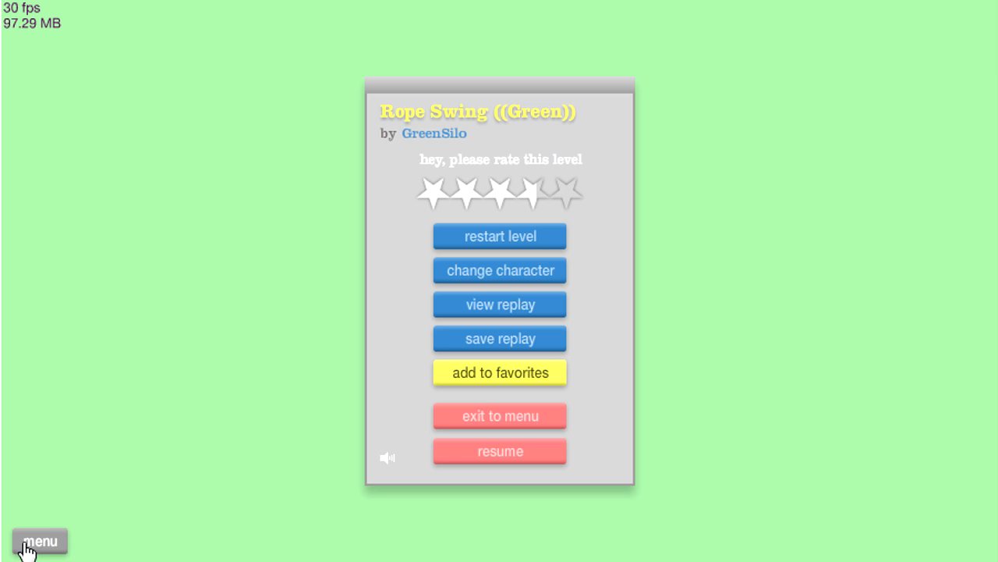
left_click(499, 236)
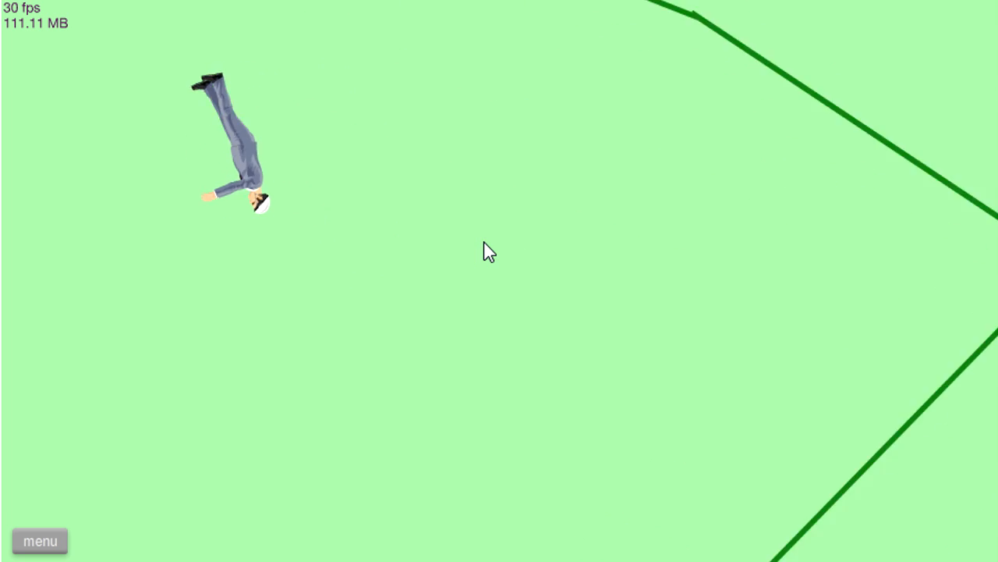
left_click(39, 540)
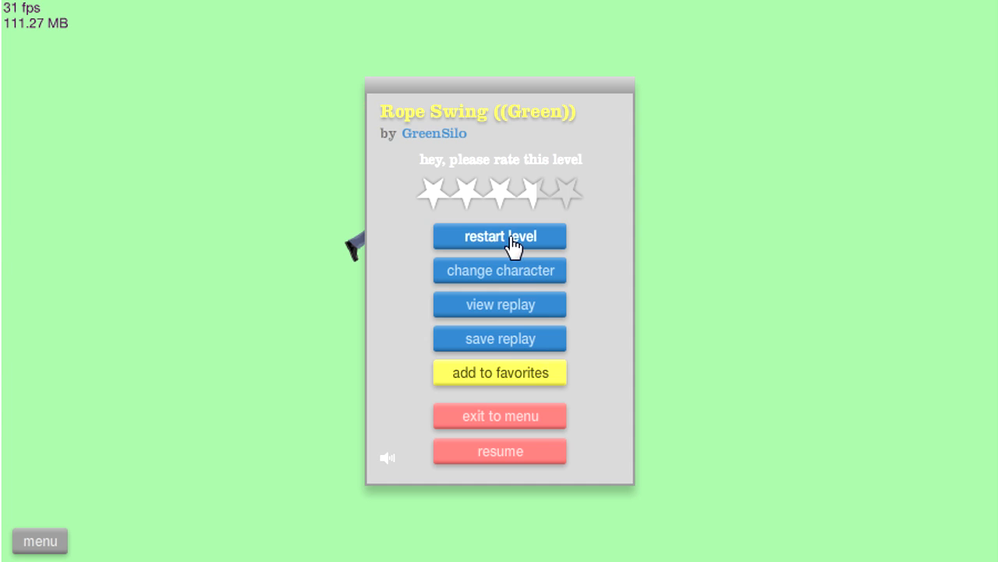
Restart the level three times, playing a short attempt between each restart
left_click(499, 236)
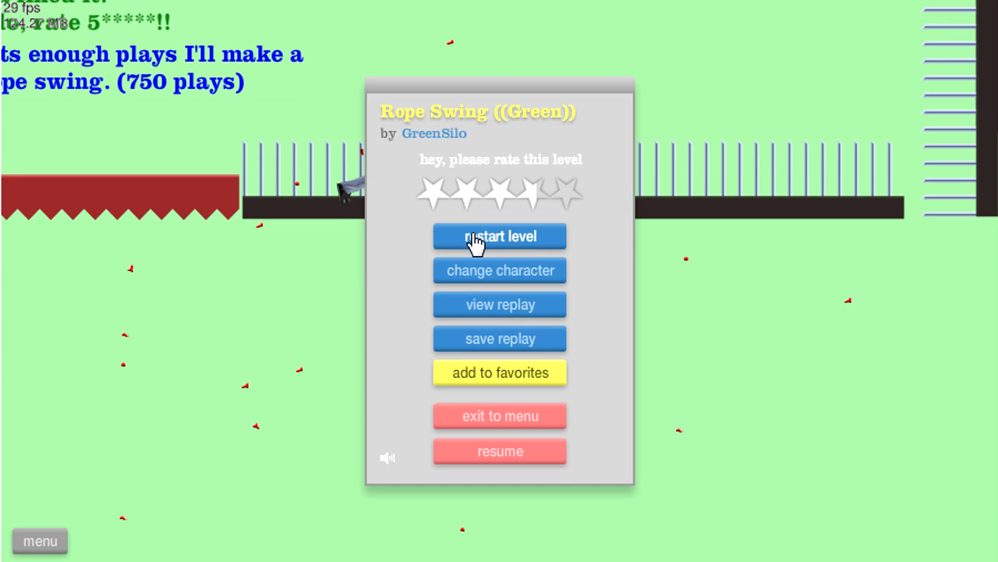
left_click(499, 236)
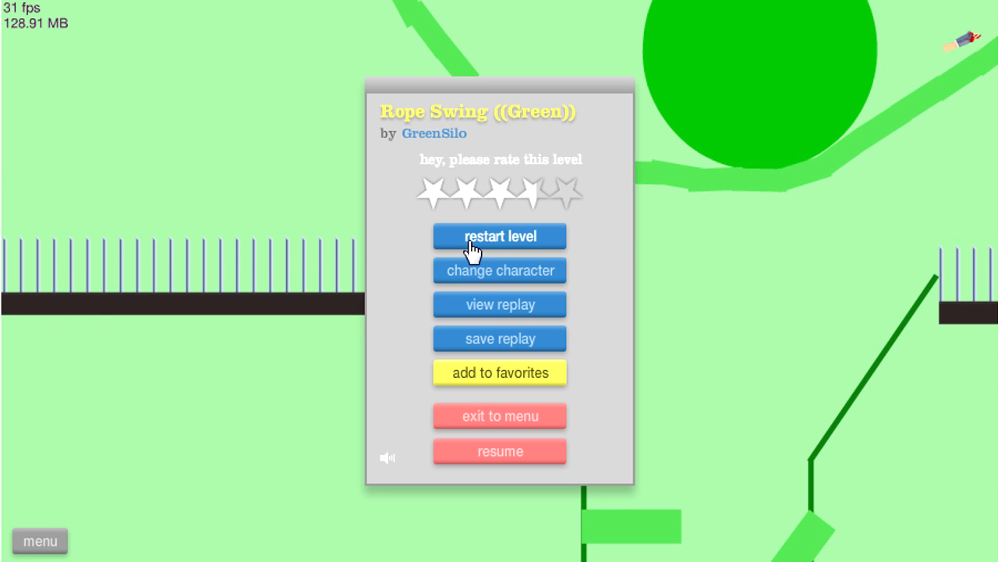
left_click(499, 236)
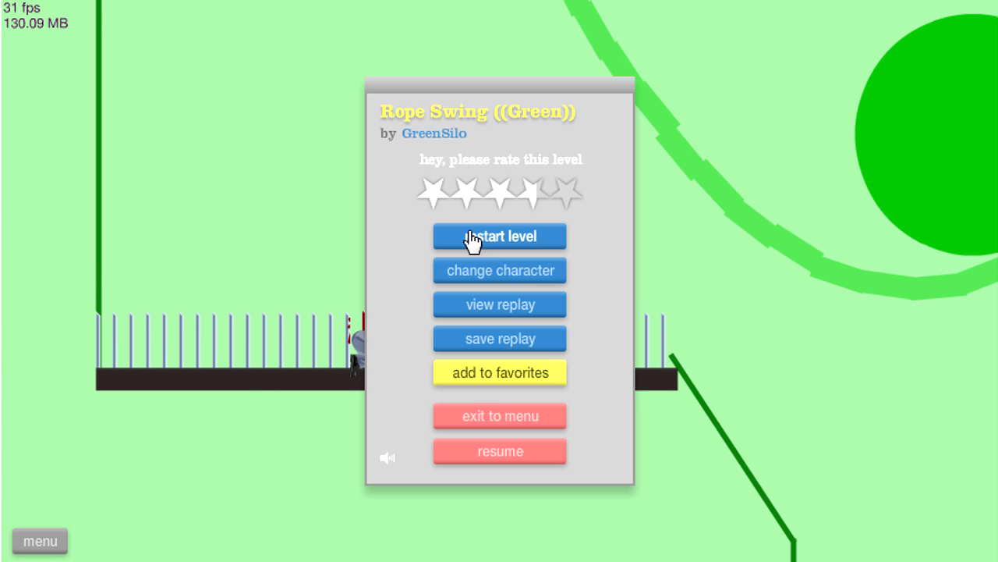
Restart for another rope swing attempt and pause once the rider falls off
left_click(500, 235)
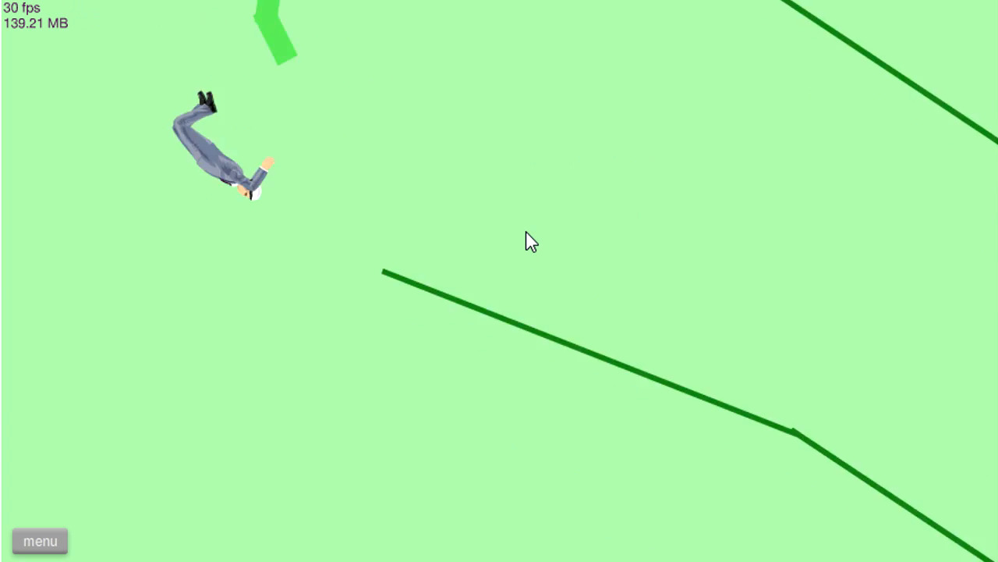
left_click(39, 540)
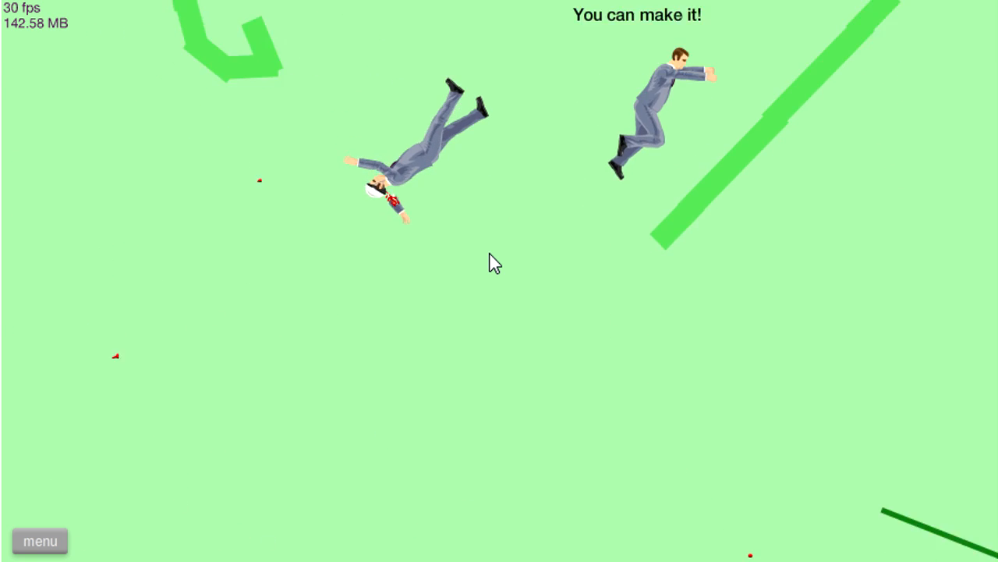
left_click(41, 540)
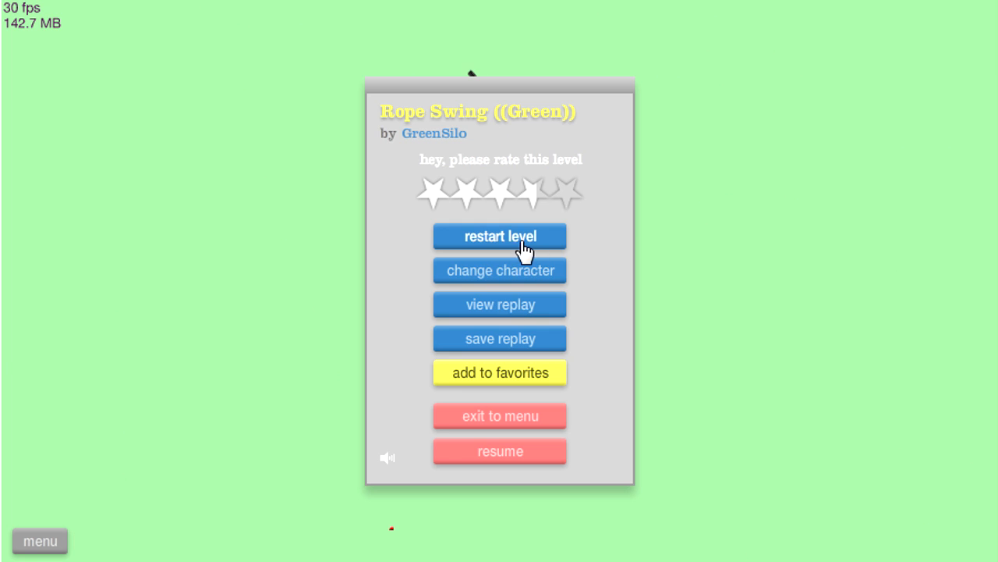
Restart the level and play a fresh run with the rider airborne
left_click(499, 235)
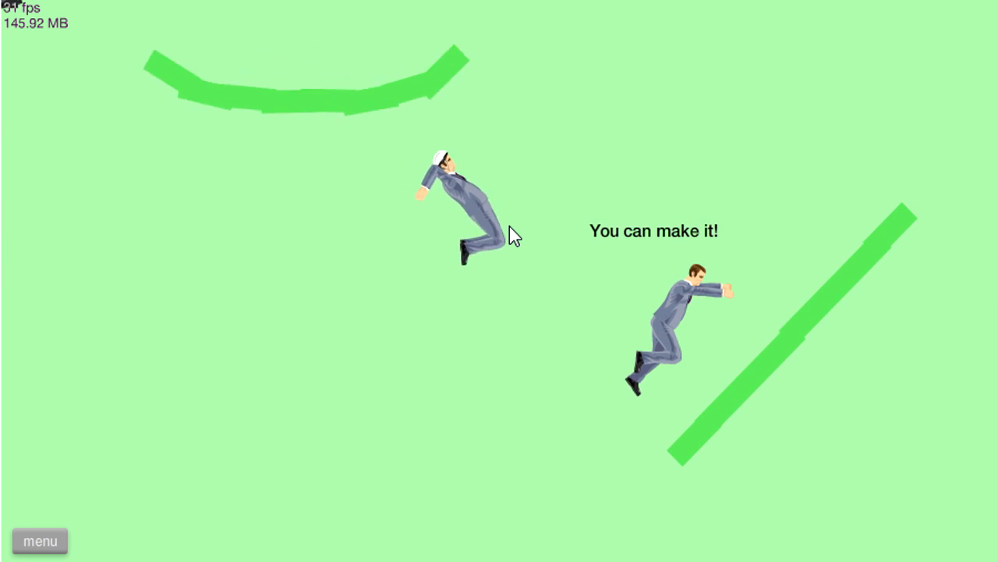
mouse_move(35, 554)
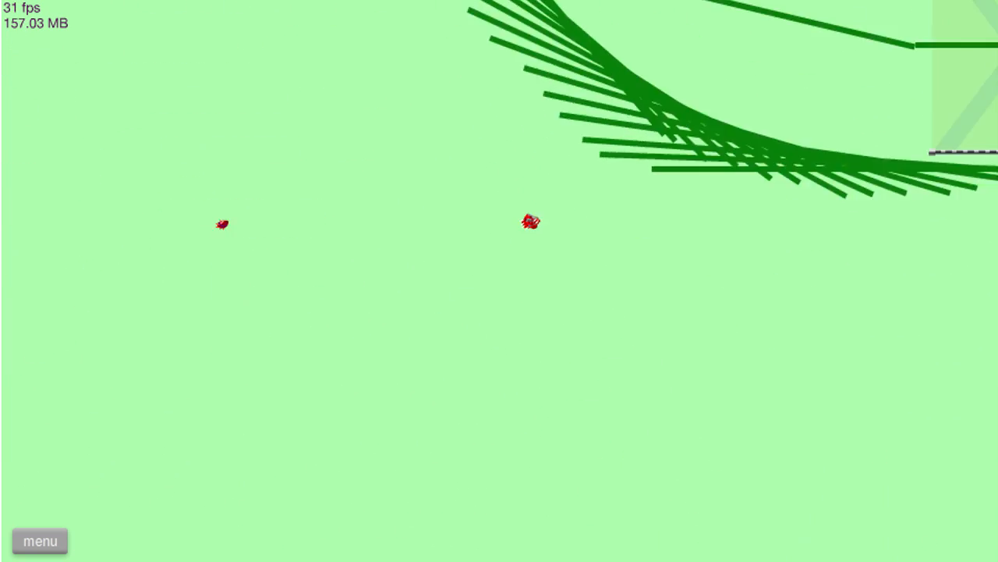
Exit to the level browser, dismiss the loading error, and relaunch Rope Swing (Green)
left_click(39, 540)
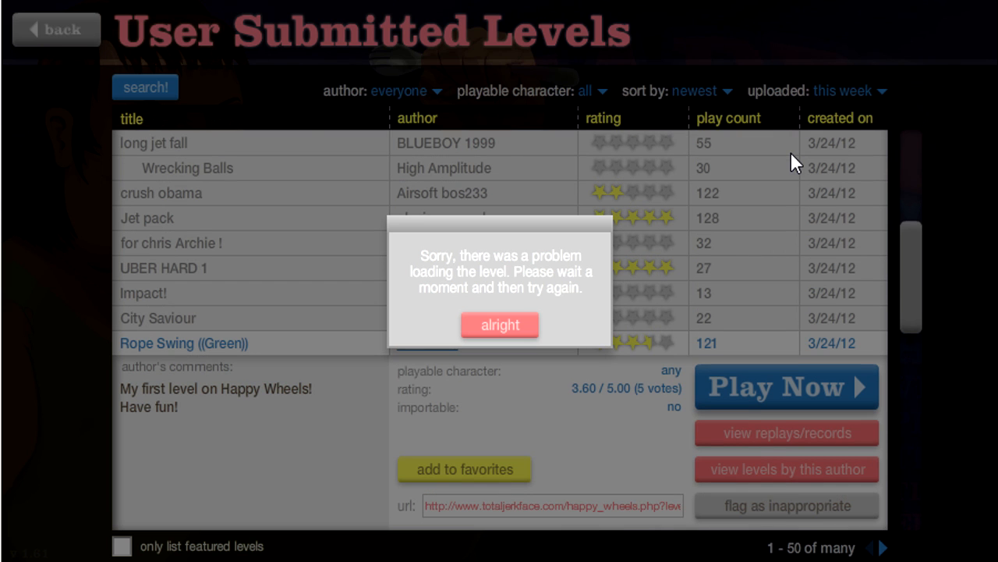
left_click(499, 324)
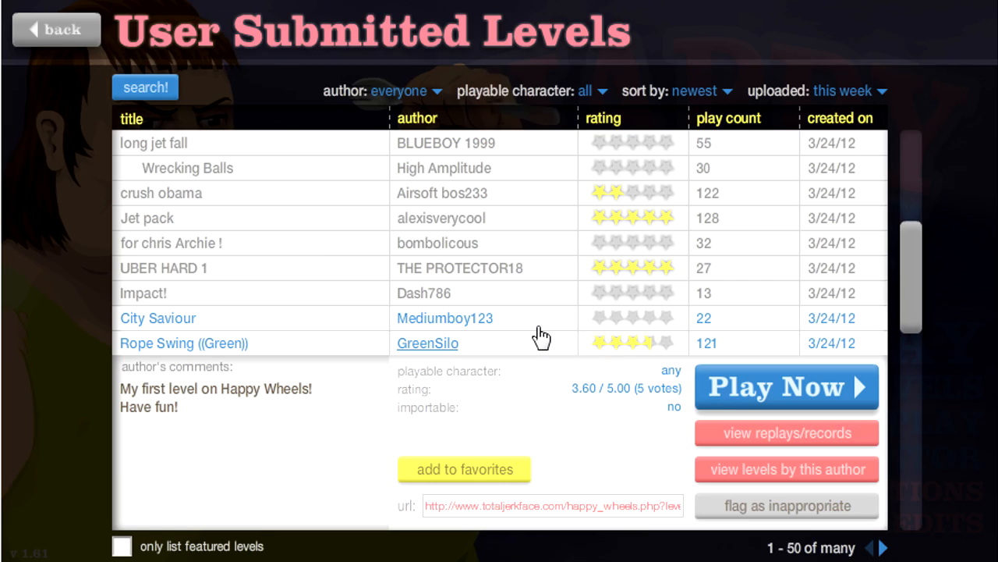
left_click(786, 387)
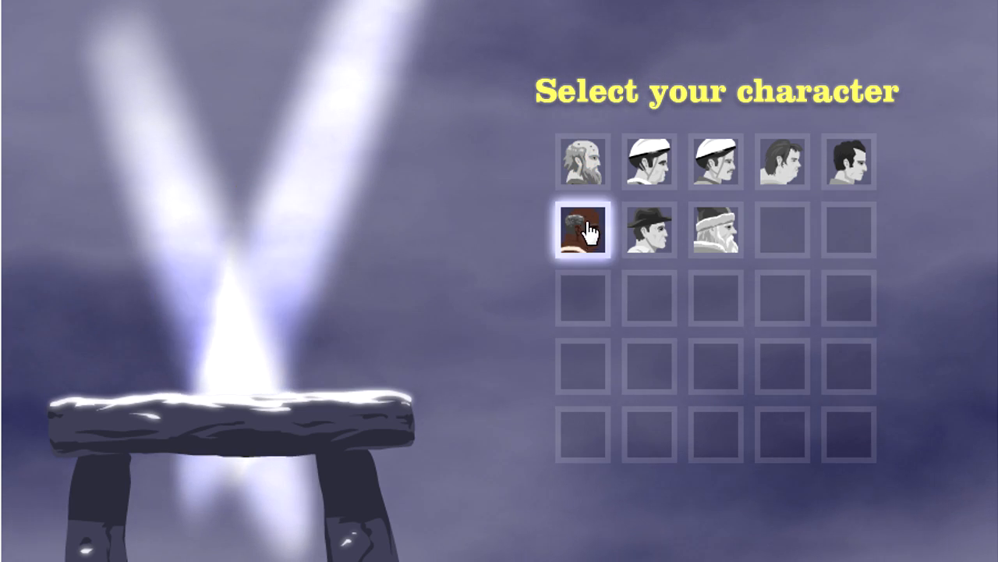
Preview the mine cart explorer, Santa's sleigh, and the Segway rider portraits
left_click(649, 230)
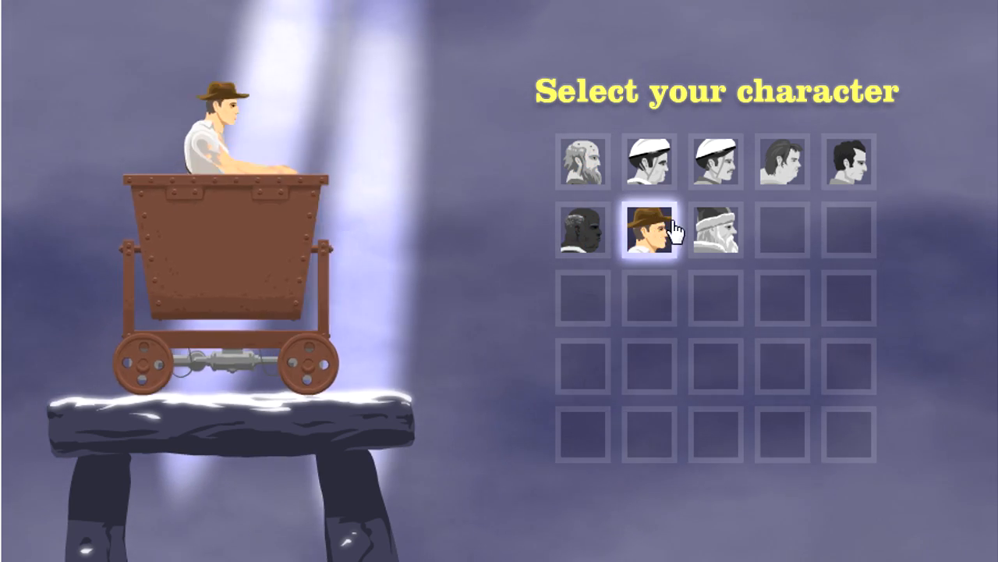
left_click(714, 228)
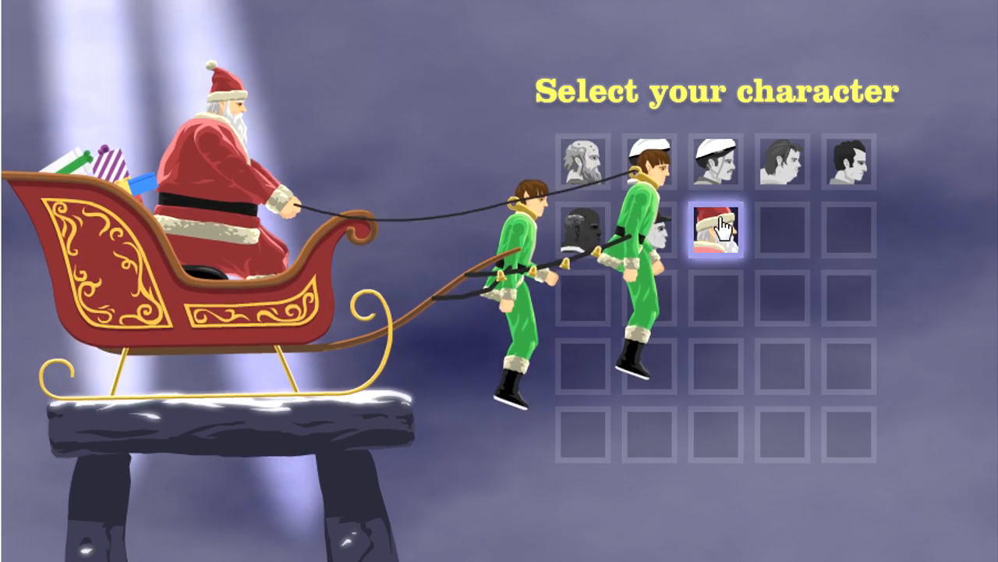
left_click(720, 226)
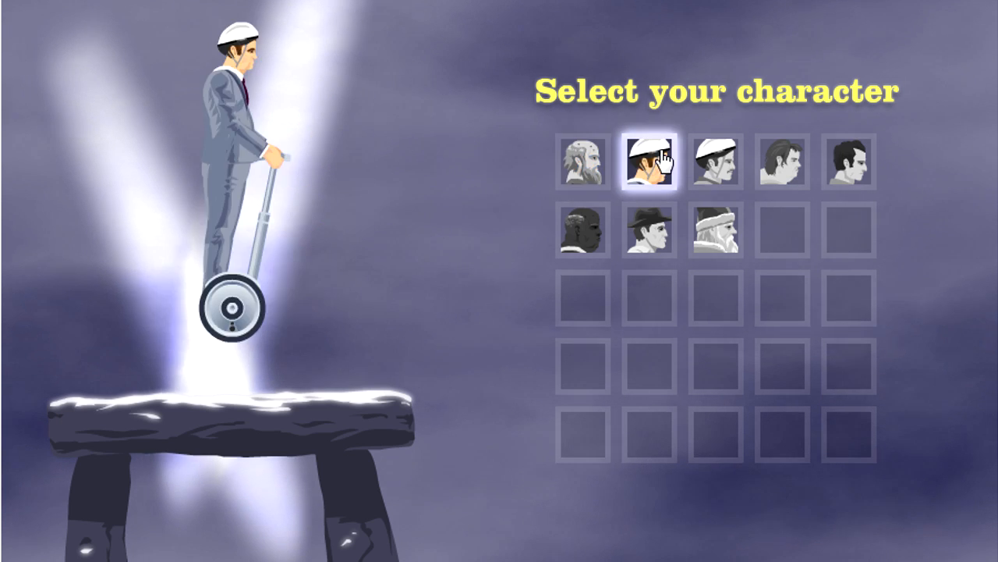
Select the Segway rider and ride the course until crashing near the 'Almost there!' finish
left_click(649, 160)
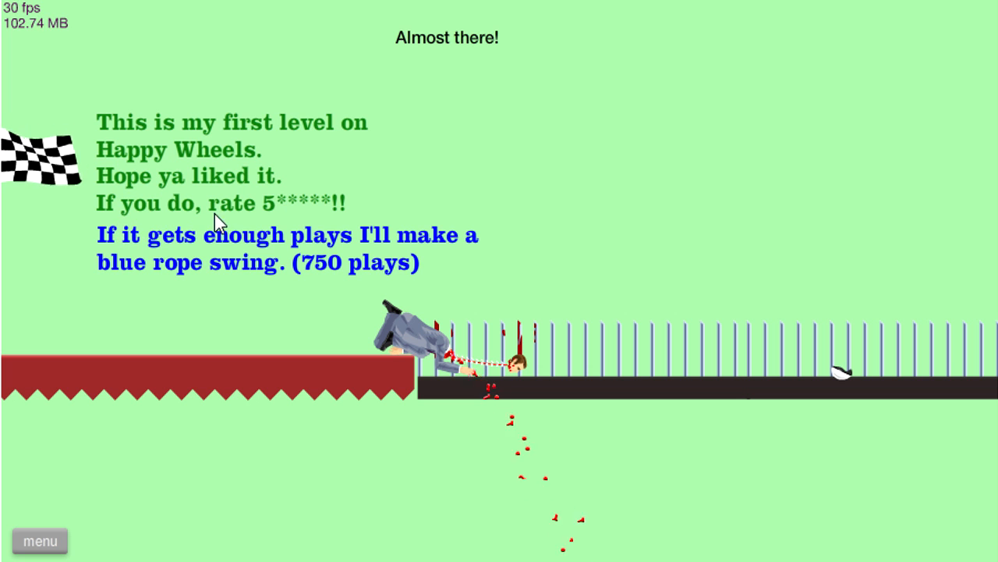
mouse_move(44, 489)
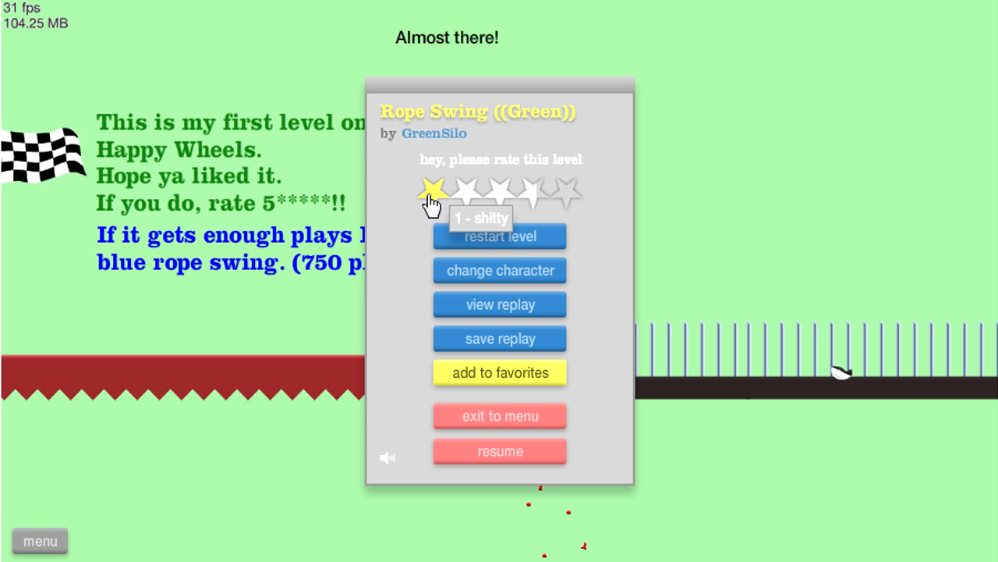
mouse_move(459, 194)
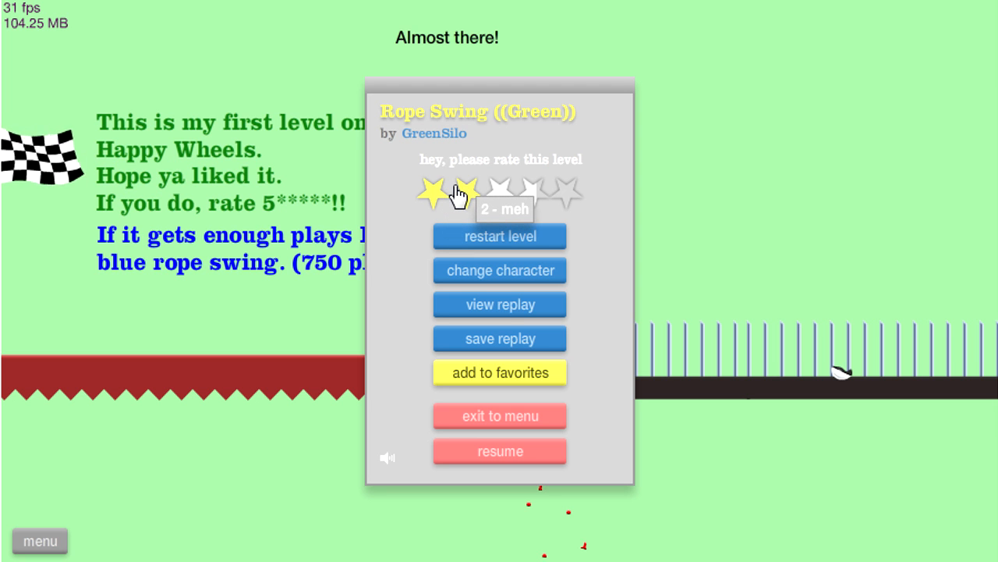
mouse_move(523, 195)
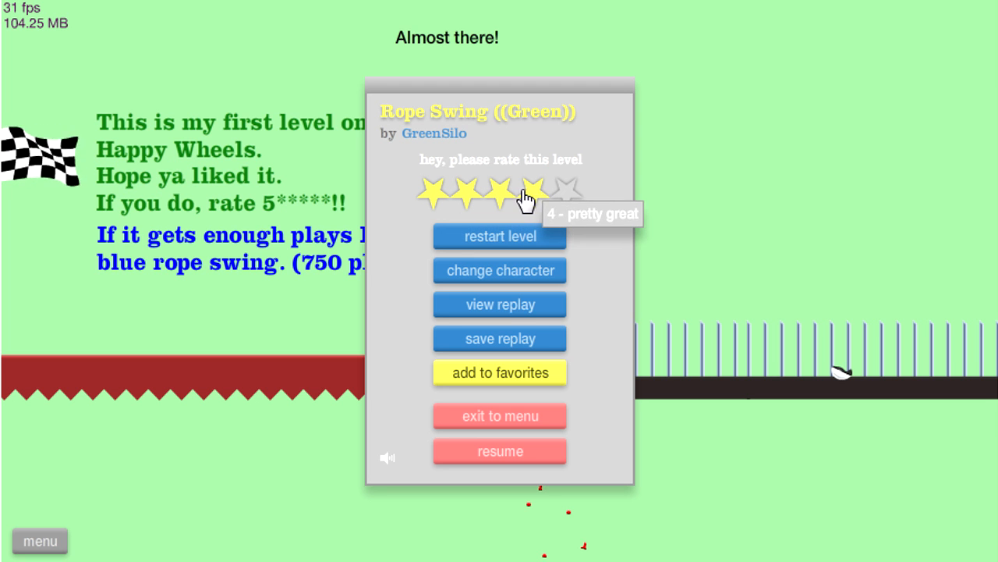
mouse_move(565, 190)
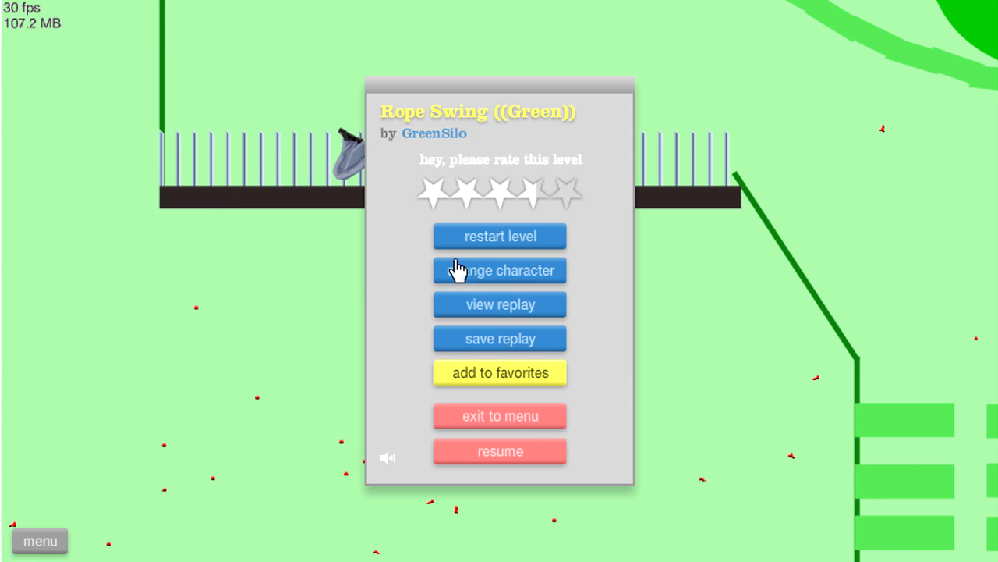
Rate the level four stars ('pretty great') and restart it from the beginning
left_click(500, 237)
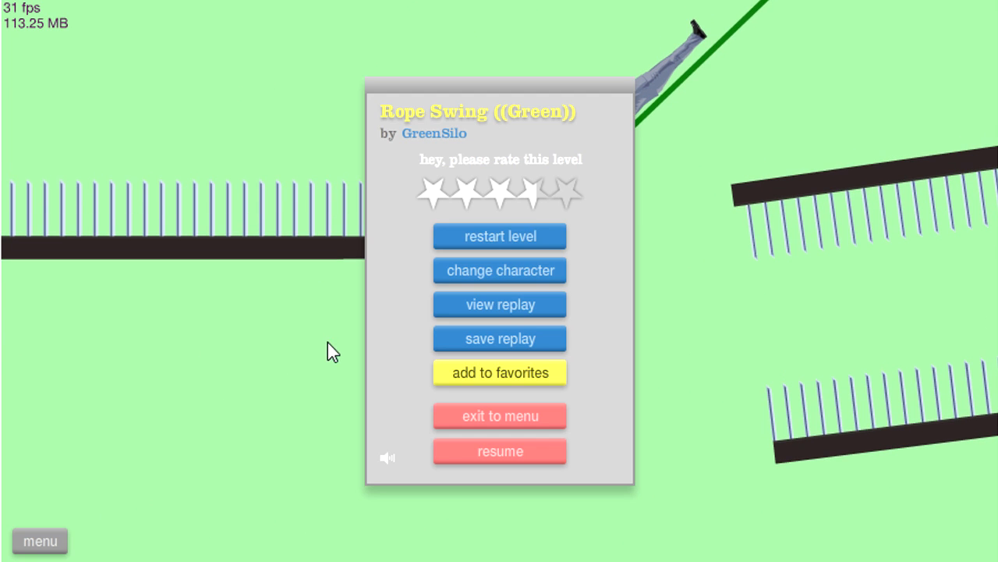
Resume the run until the grey-suited rider falls, pause, and restart the level
left_click(499, 236)
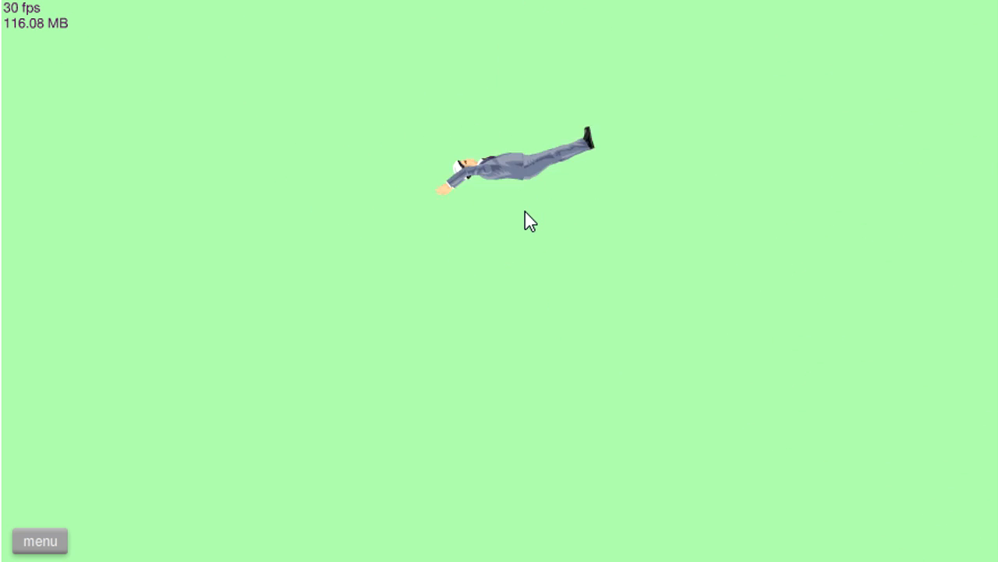
left_click(39, 539)
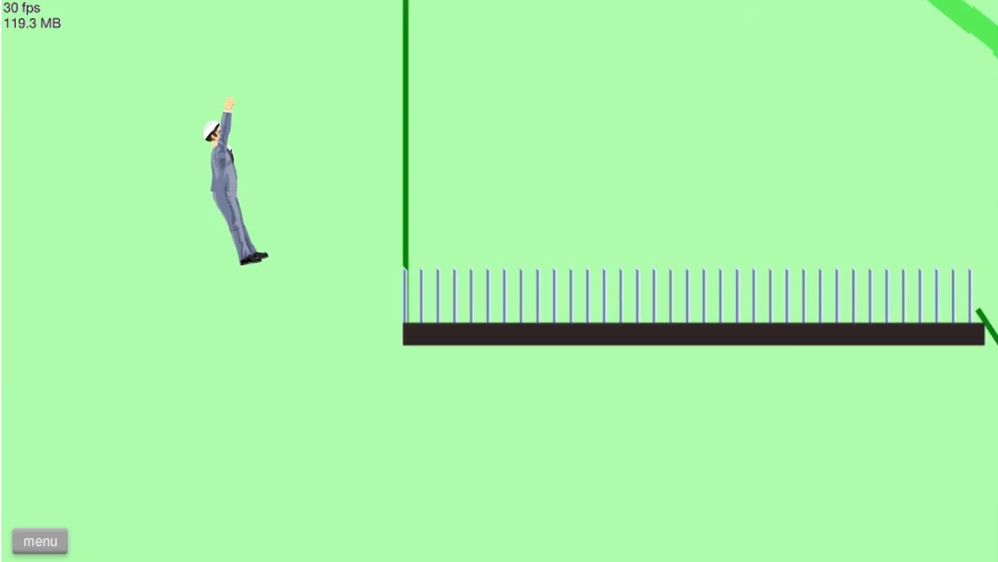
left_click(39, 539)
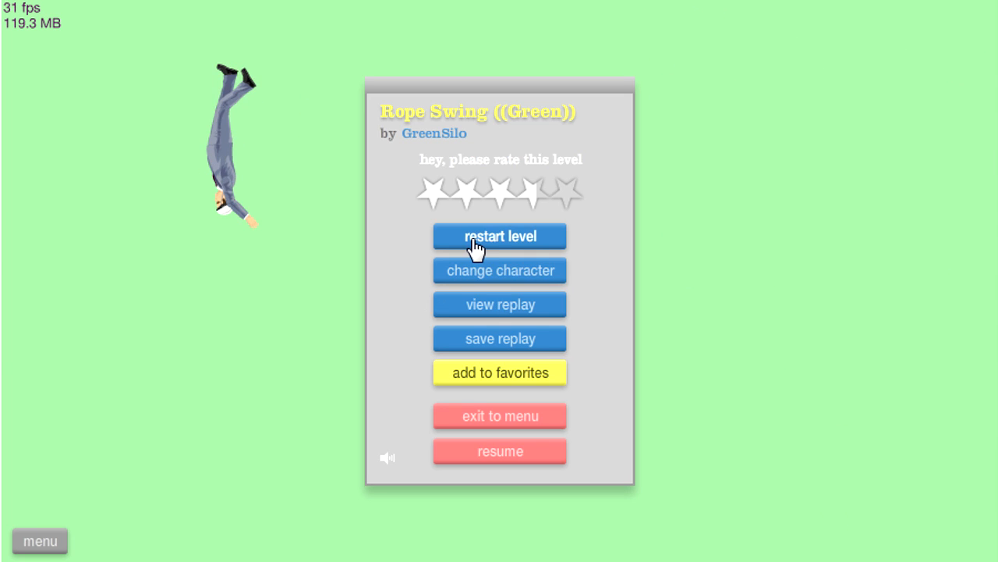
left_click(499, 235)
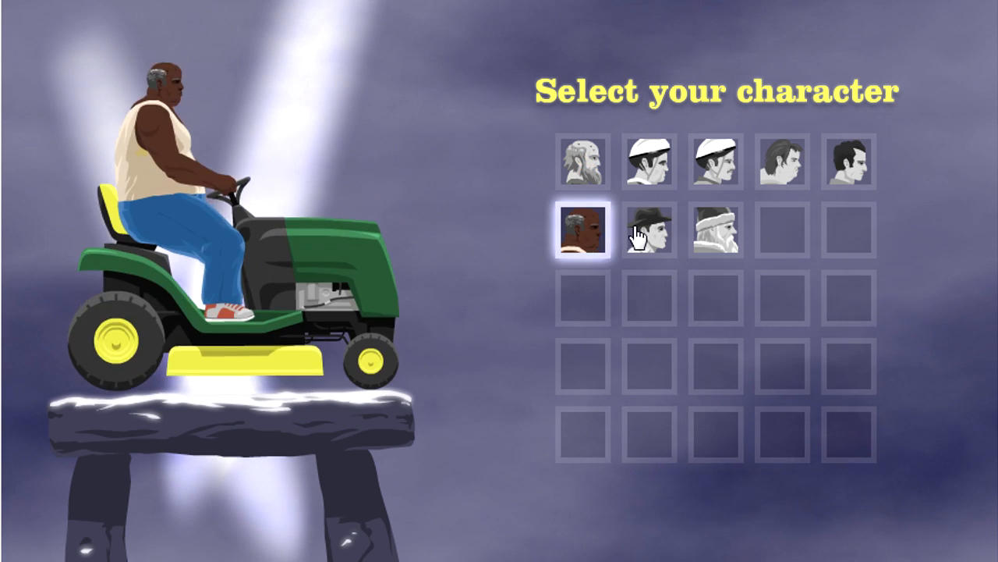
Bring up character selection and pick the lawnmower-riding character
left_click(715, 160)
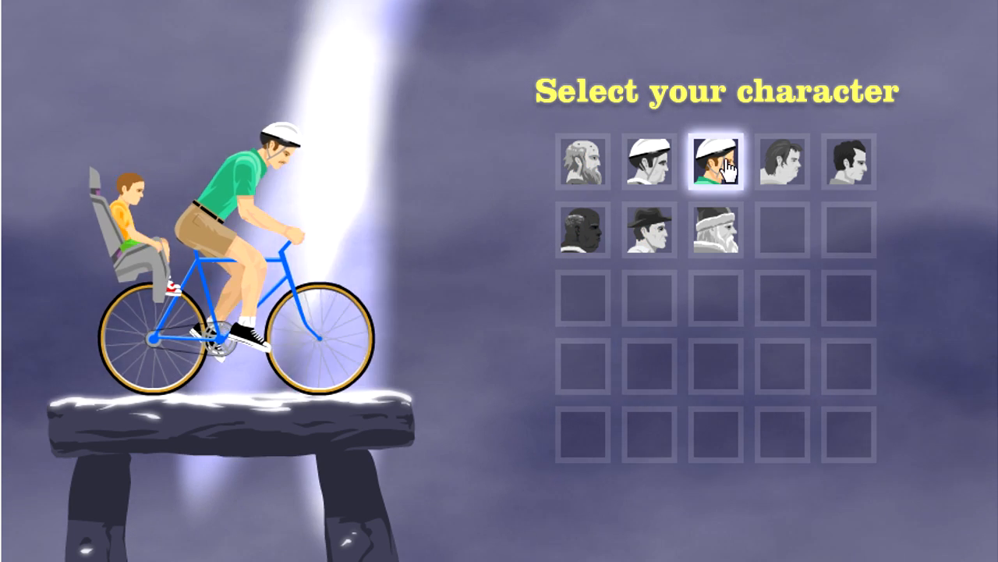
Play Rope Swing (Green) as the lawnmower rider until crashing, then pause
left_click(714, 161)
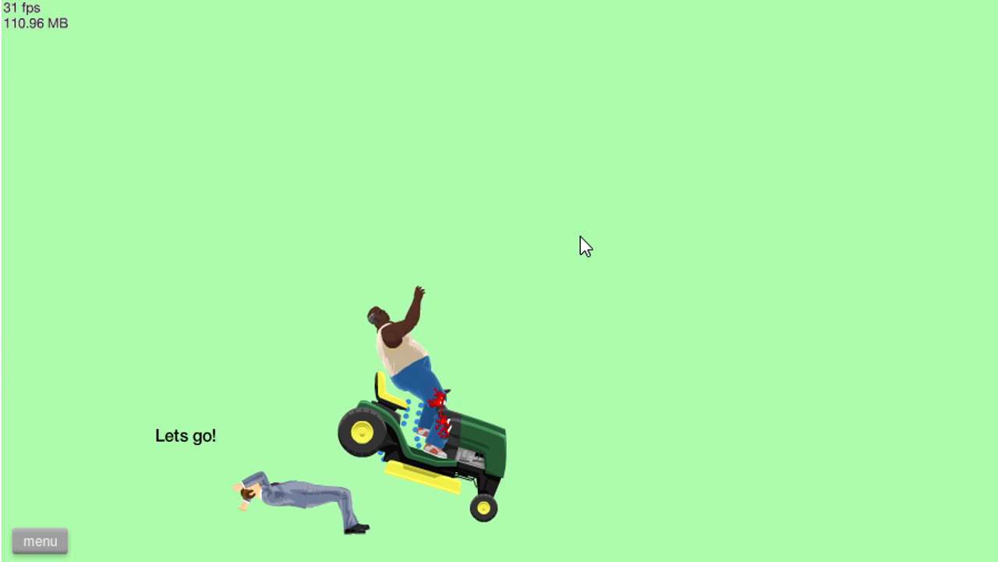
mouse_move(40, 540)
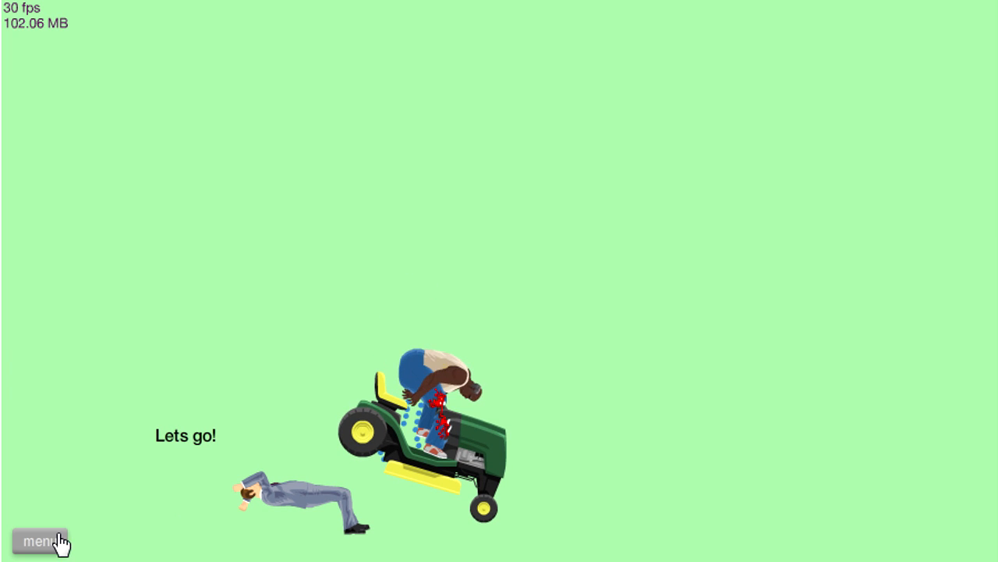
left_click(39, 541)
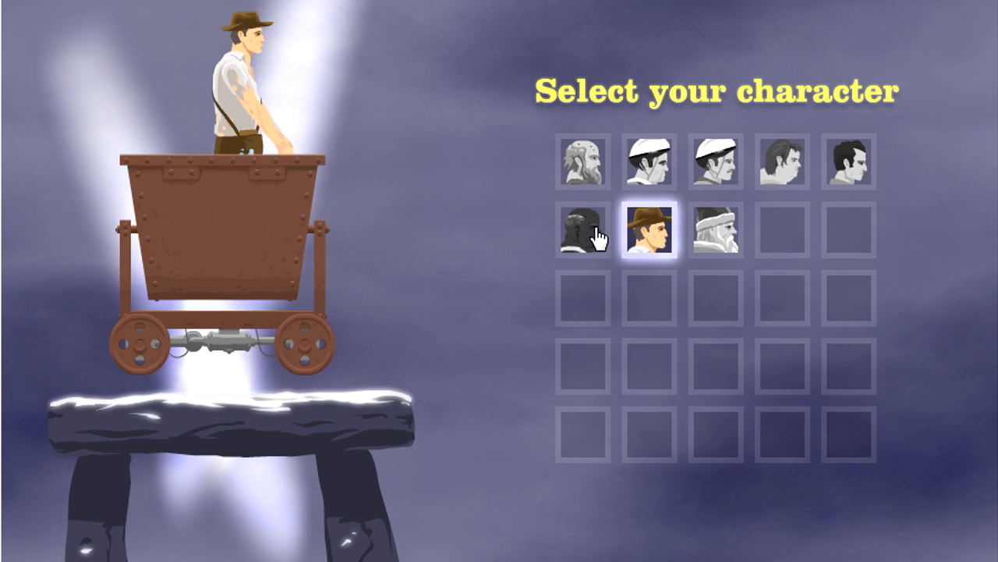
Choose the wheelchair guy as the character for the next run
left_click(649, 232)
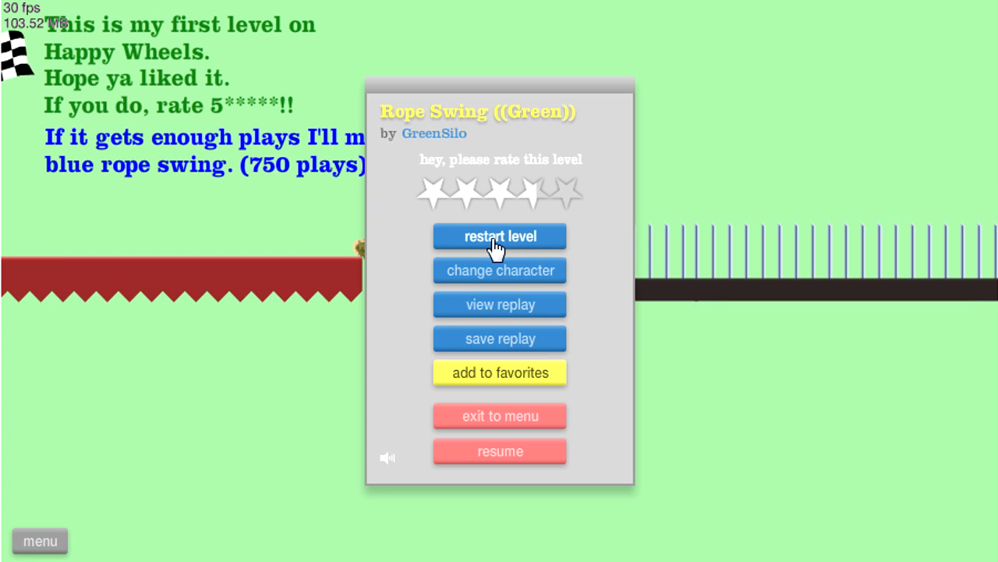
Restart Rope Swing (Green) and ride the opening section as the wheelchair character
left_click(499, 236)
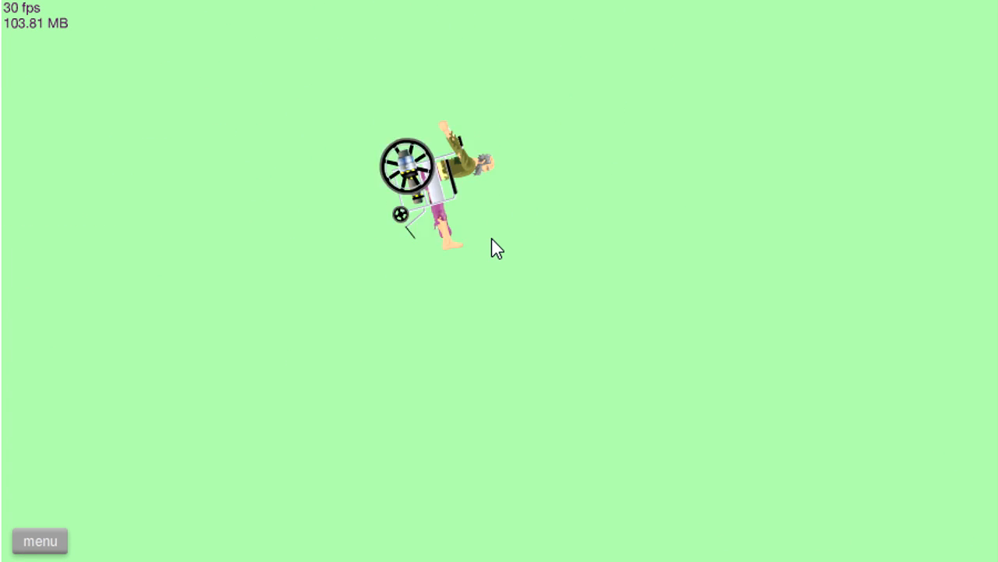
left_click(39, 539)
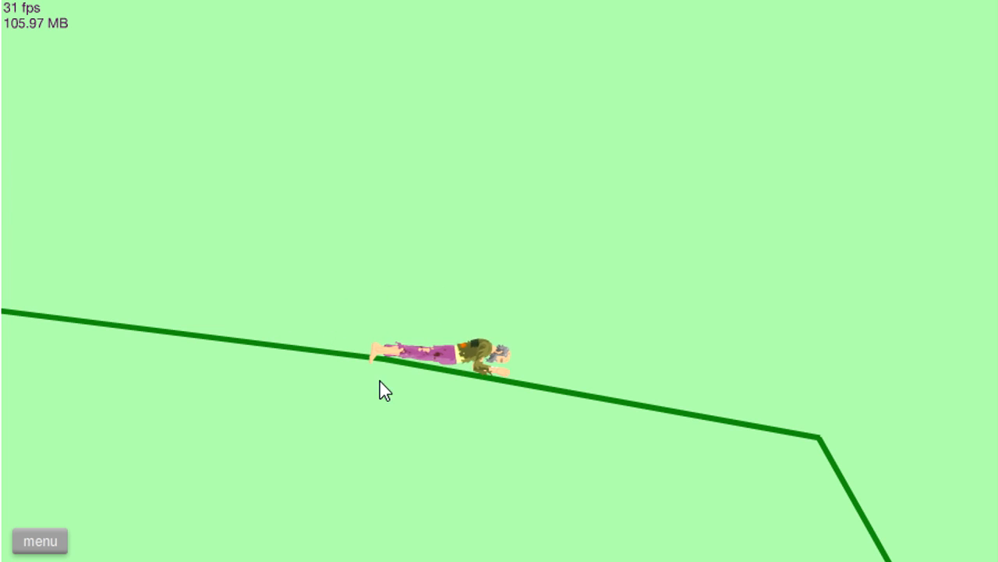
left_click(39, 540)
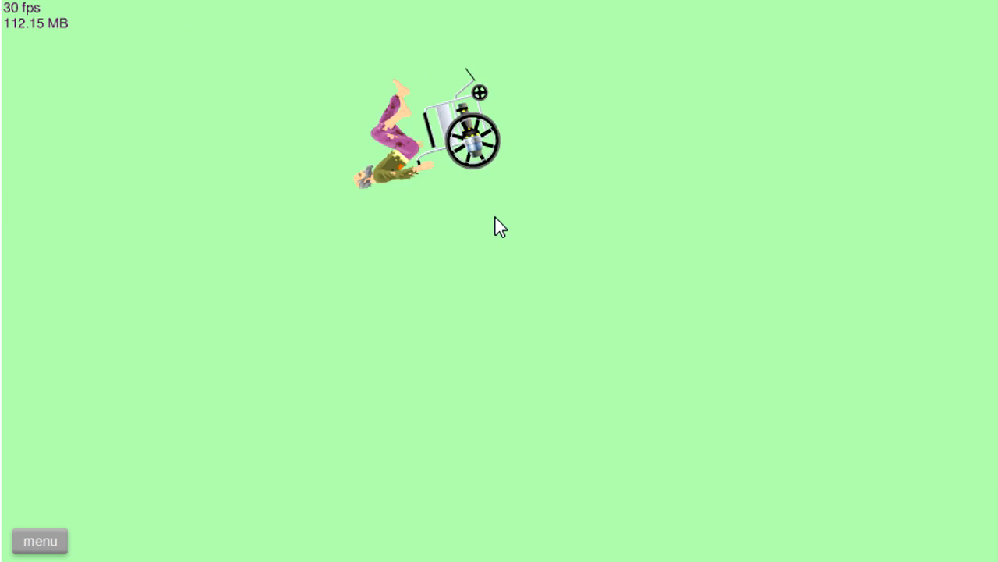
Carry the wheelchair rider down to the cannon section and bring up the pause menu
left_click(39, 539)
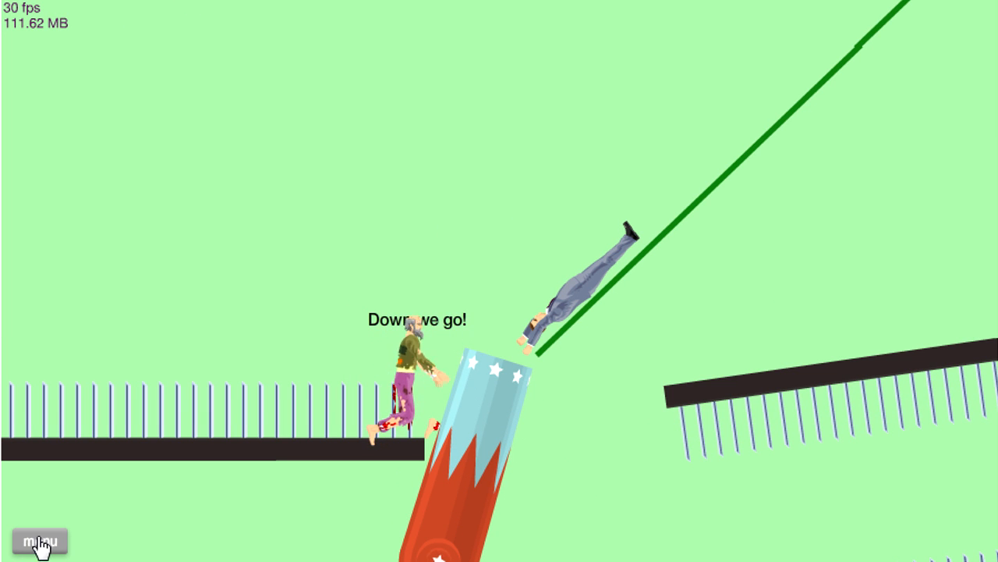
left_click(39, 540)
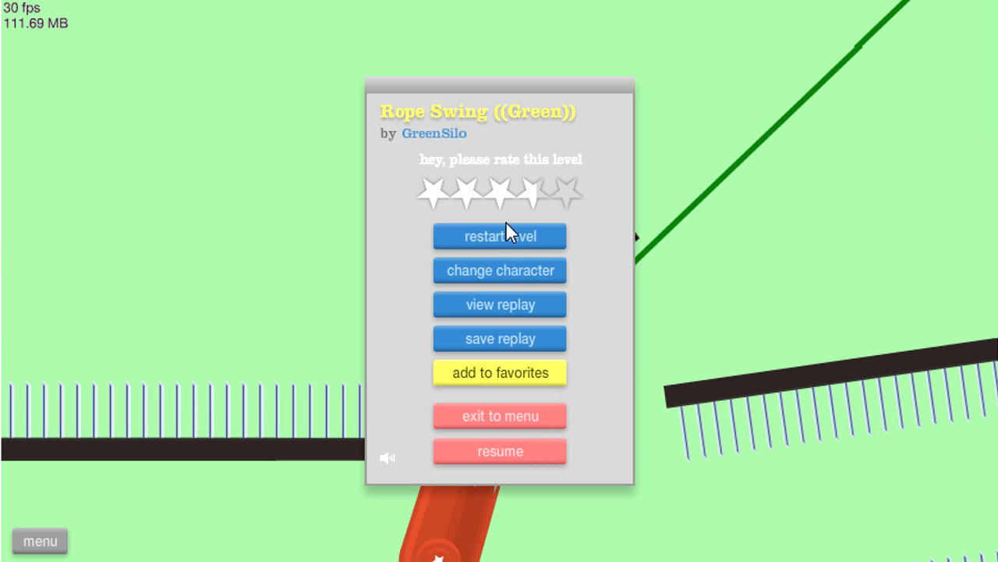